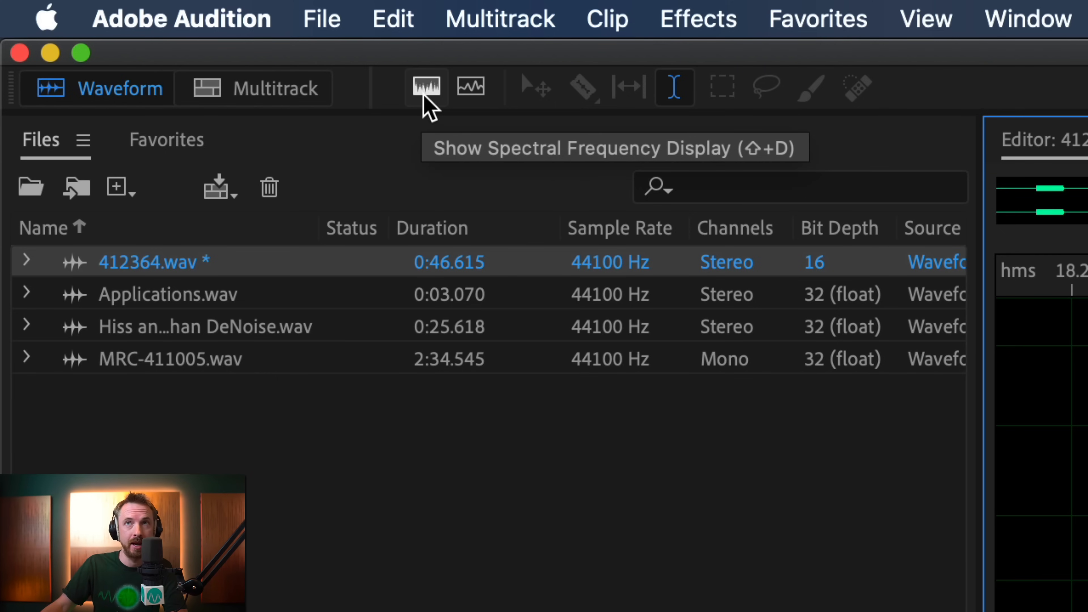
# Step: Turn on the spectral frequency display beneath the 412364.wav waveform
pyautogui.click(426, 86)
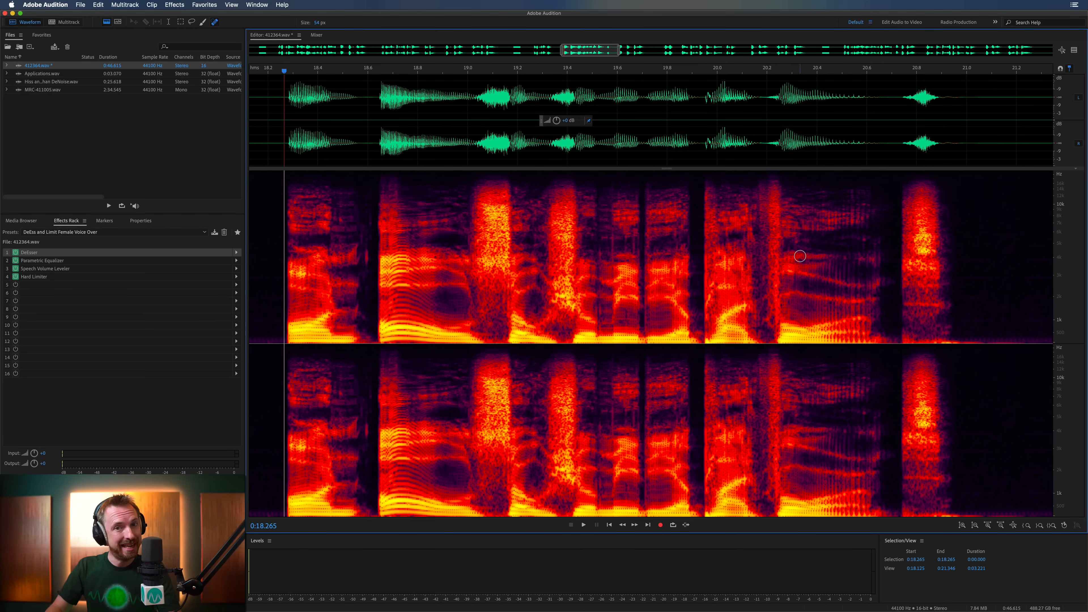
pyautogui.moveTo(739, 266)
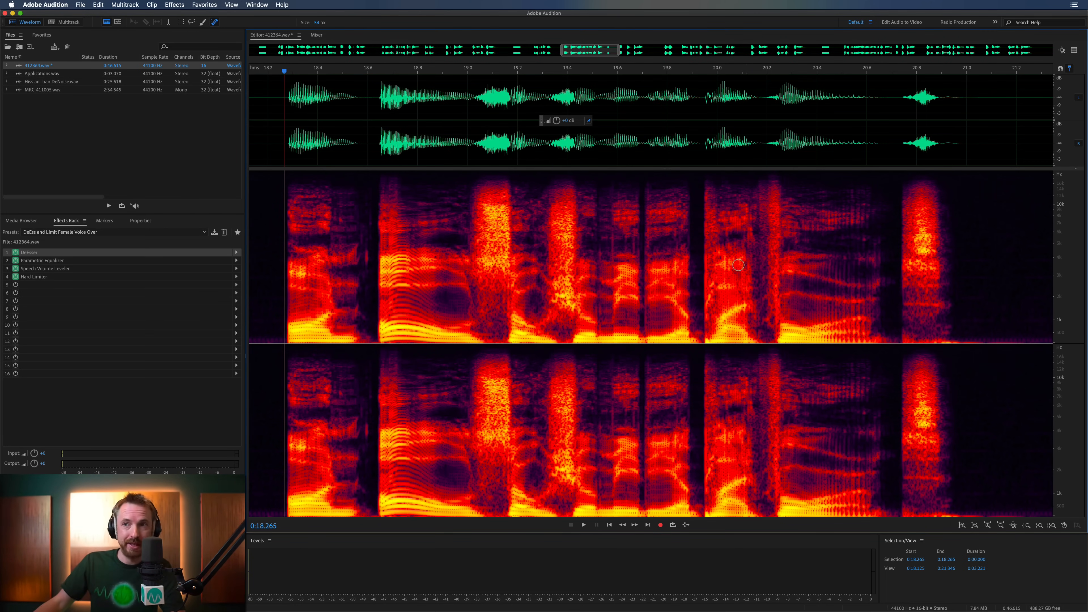
pyautogui.moveTo(312, 335)
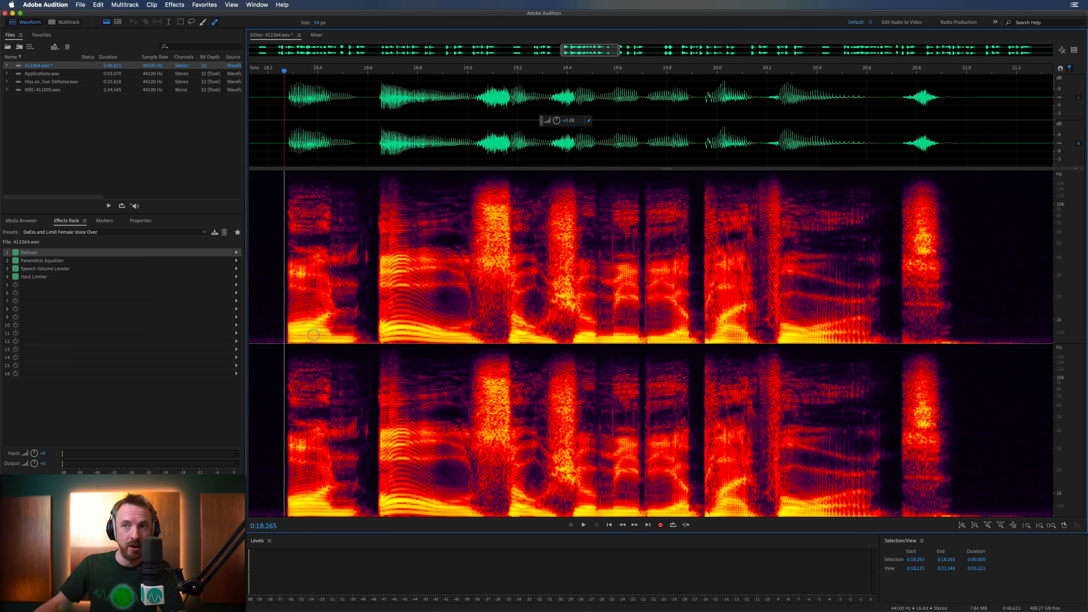
pyautogui.moveTo(321, 198)
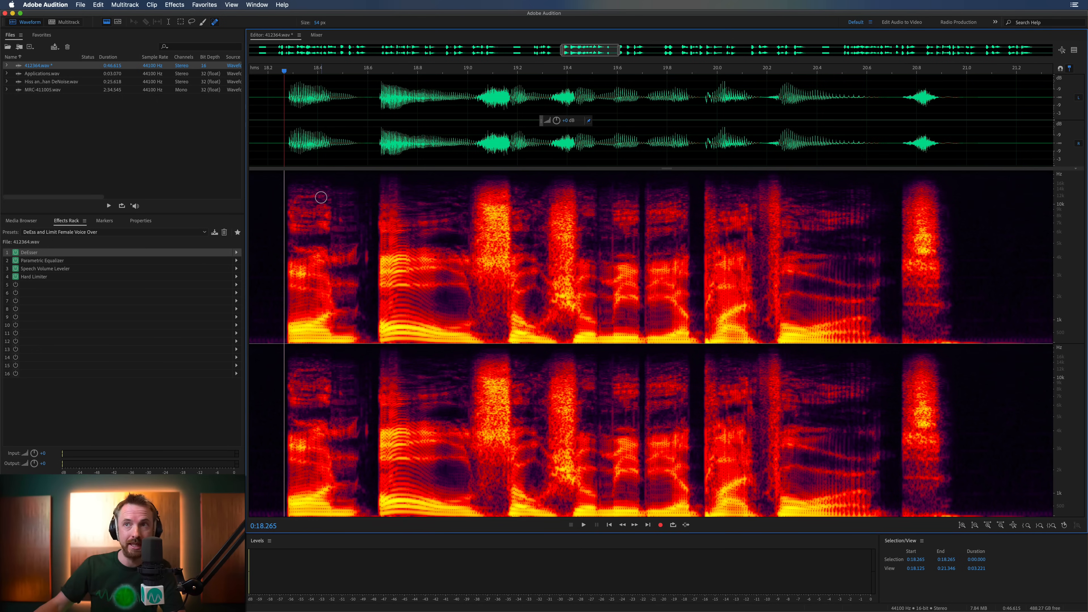
pyautogui.moveTo(316, 334)
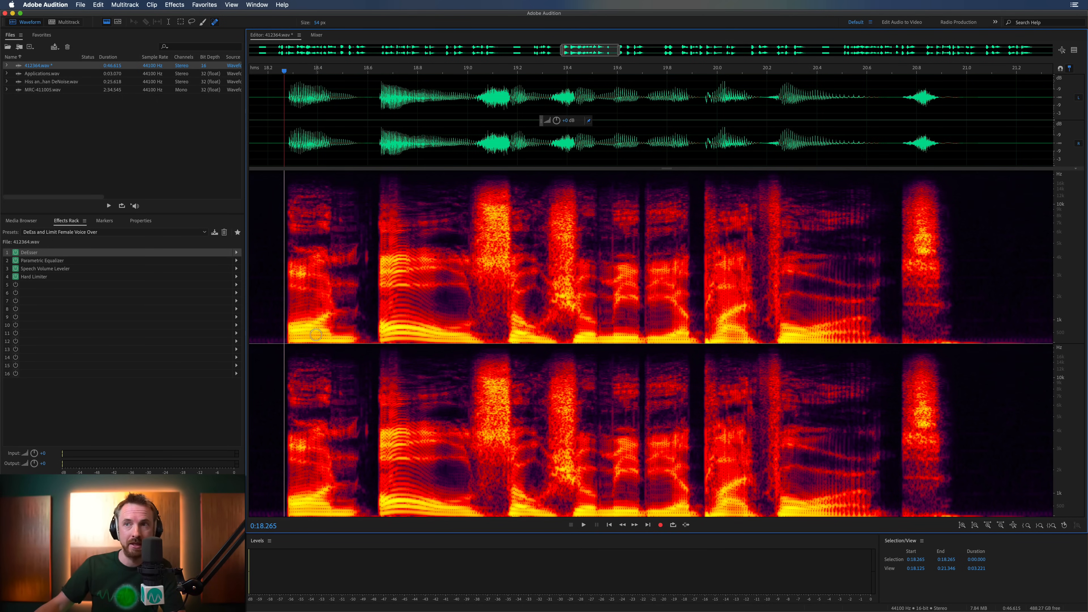
pyautogui.moveTo(318, 216)
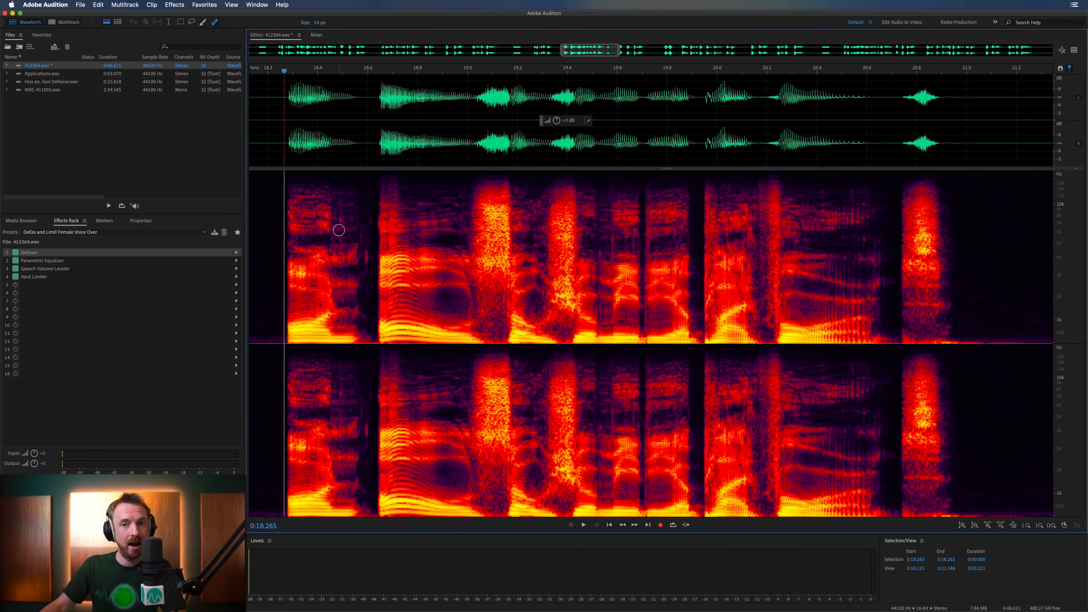
pyautogui.moveTo(831, 253)
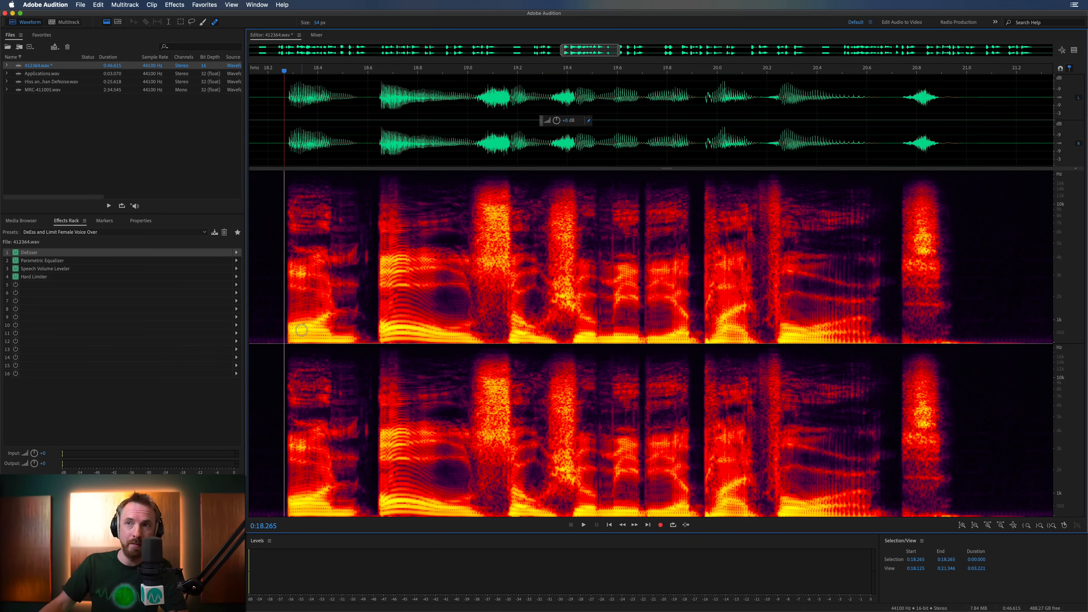
pyautogui.click(583, 525)
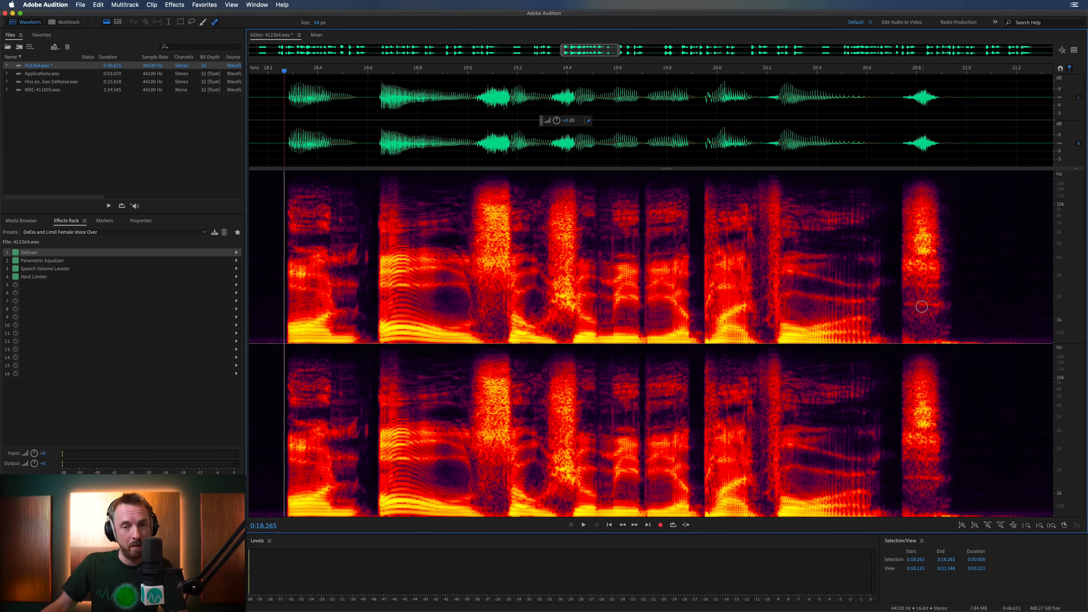
pyautogui.moveTo(869, 297)
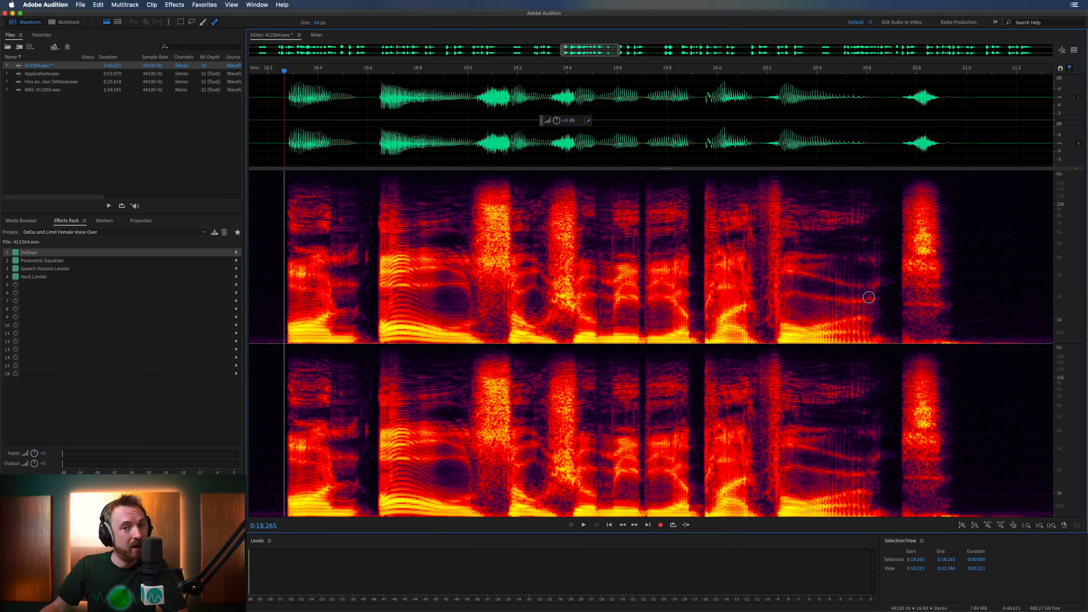
pyautogui.moveTo(924, 192)
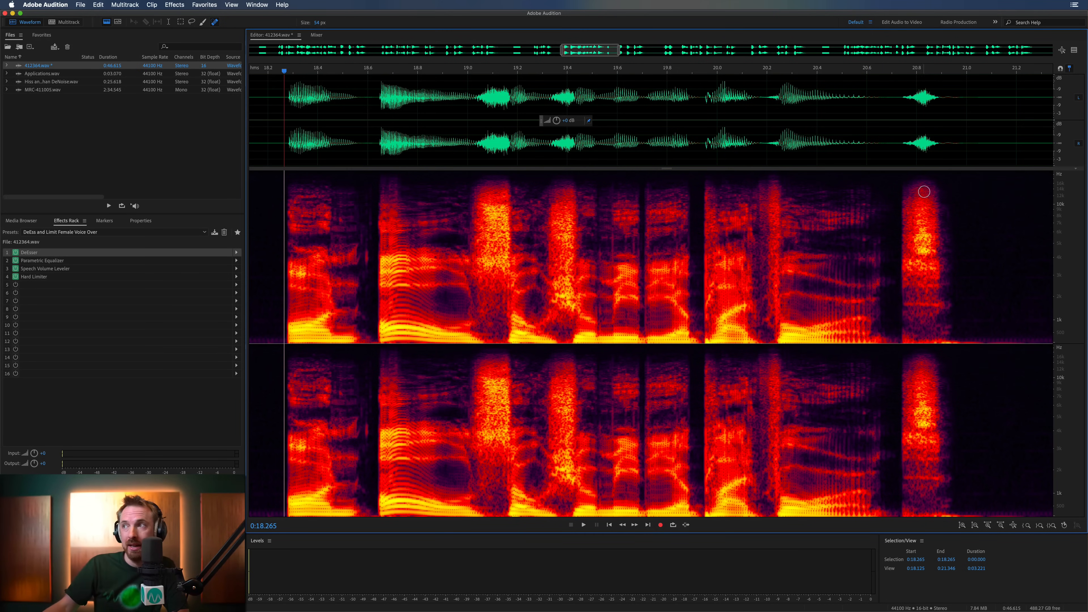
pyautogui.moveTo(192, 34)
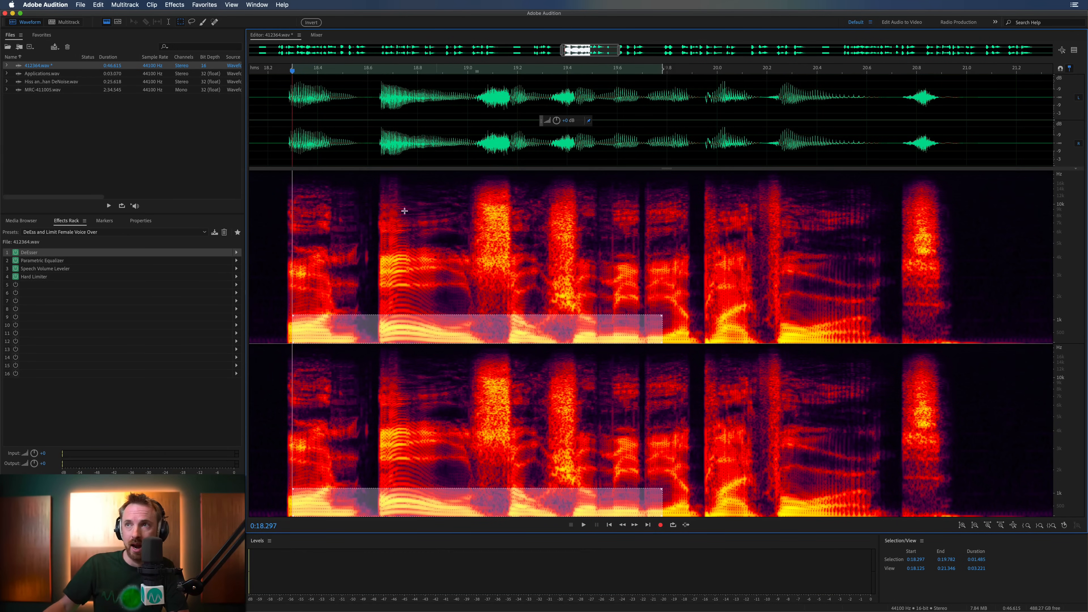
# Step: Clear the earlier low-frequency selection before marking the sibilant burst near 20.8 s
pyautogui.click(583, 525)
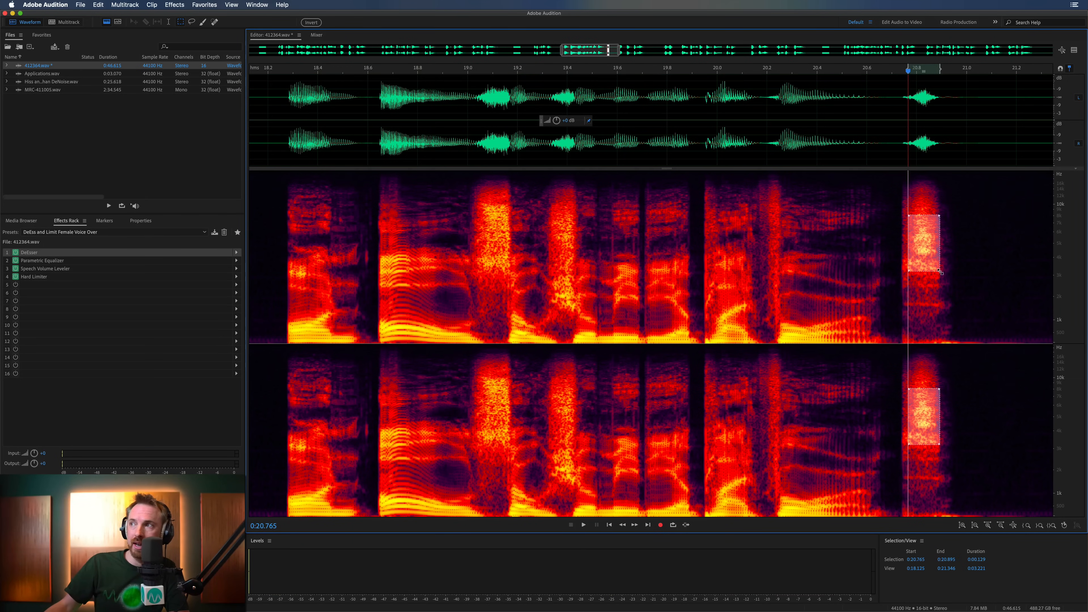
pyautogui.moveTo(1066, 253)
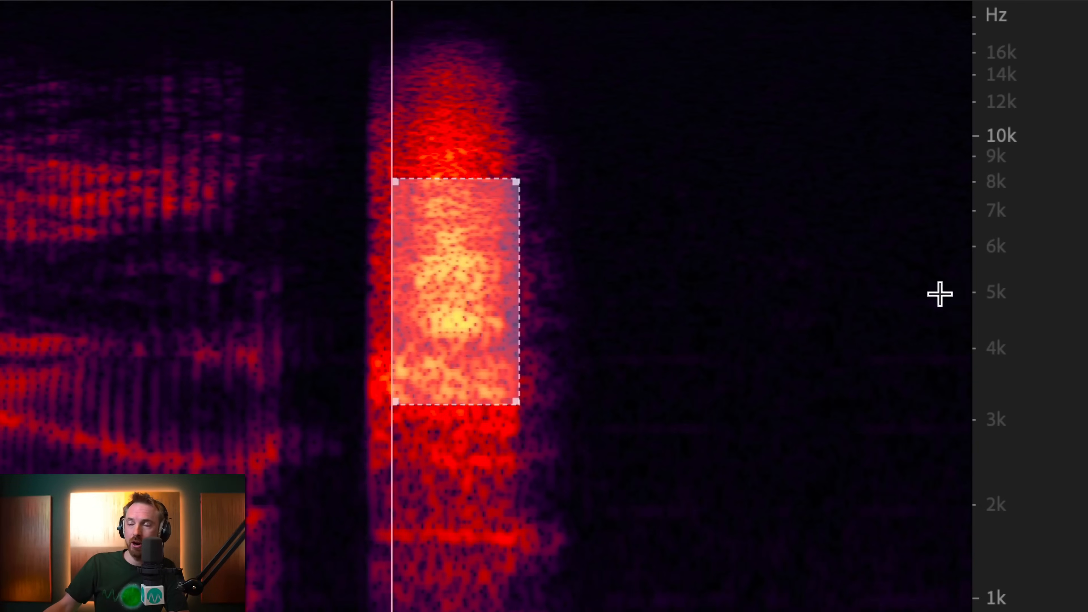
pyautogui.moveTo(326, 359)
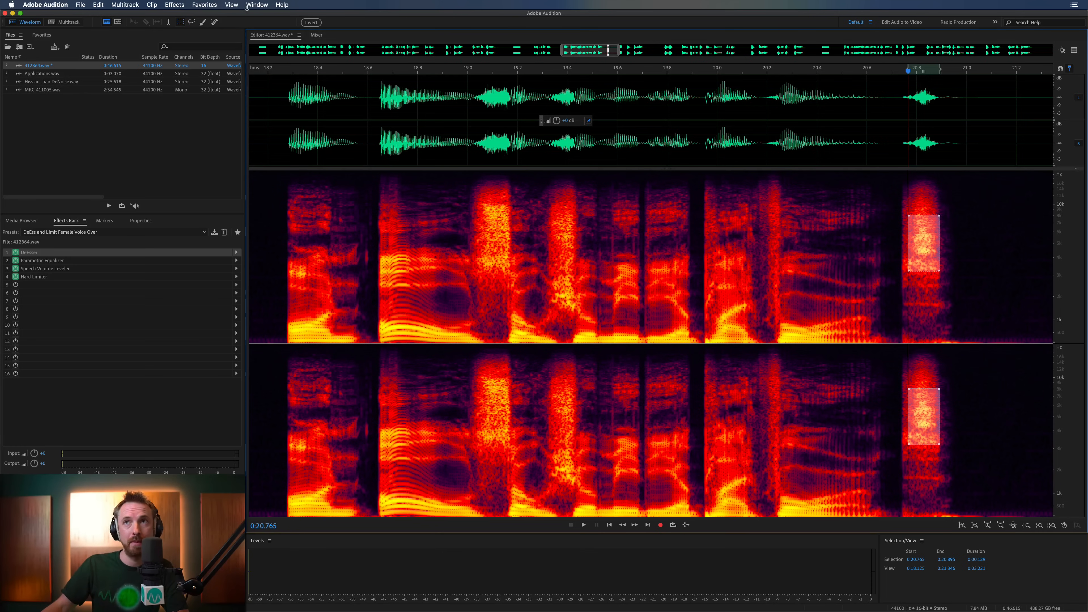
# Step: Show the Frequency Analysis panel from the Window menu for the marked sibilant region
pyautogui.click(257, 5)
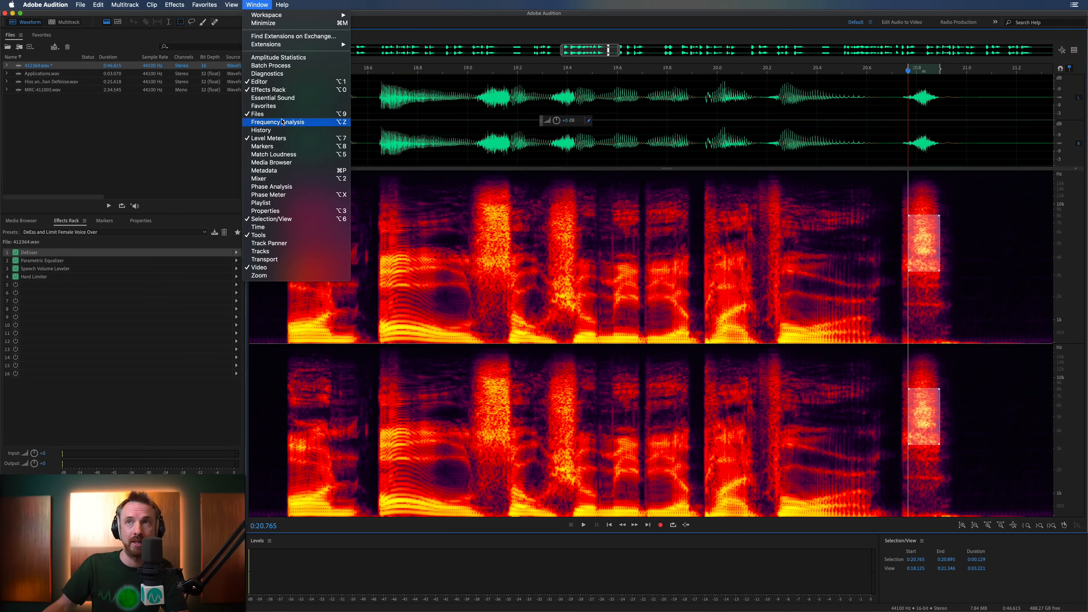
pyautogui.click(277, 121)
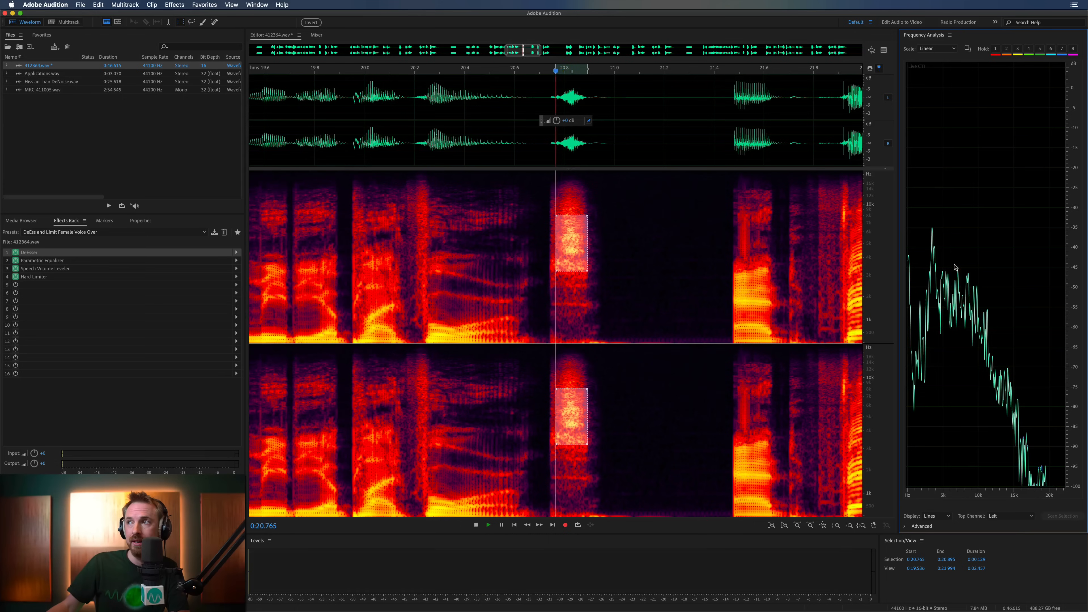
pyautogui.moveTo(954, 229)
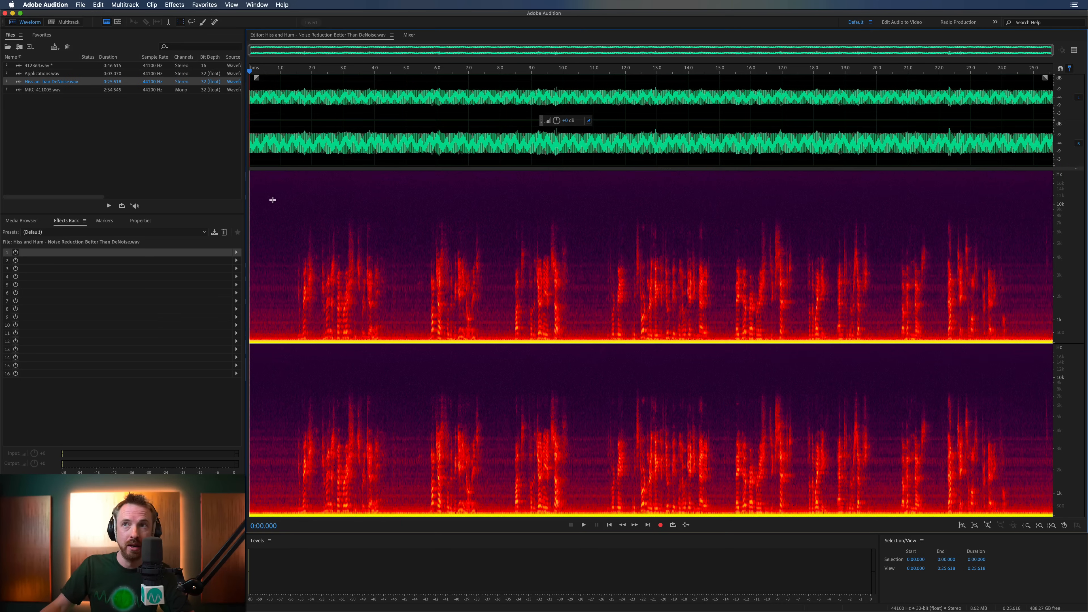
pyautogui.moveTo(480, 174)
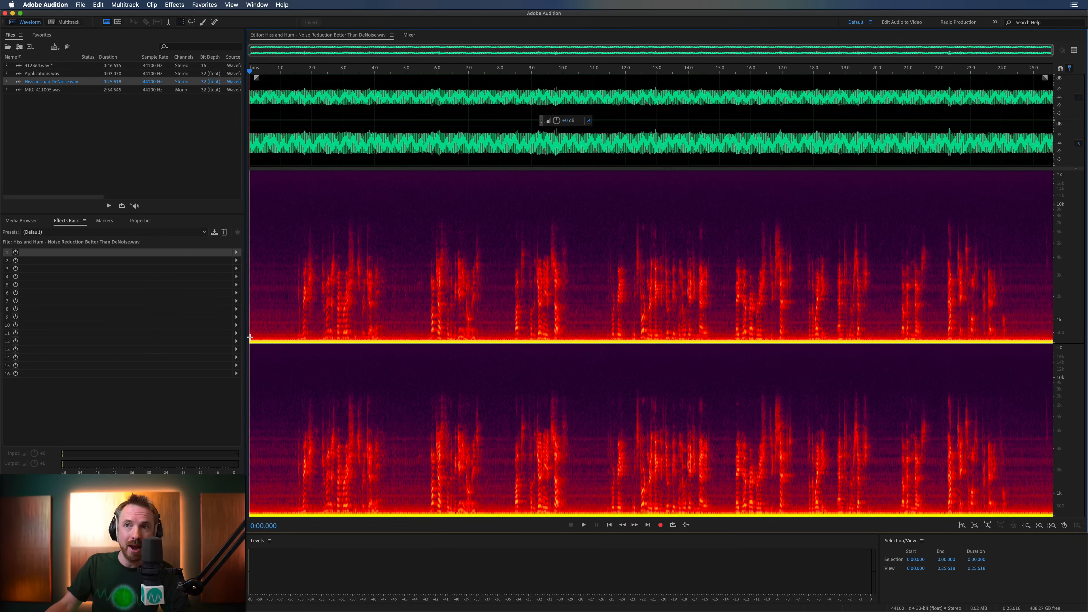
# Step: Audition the Hiss and Hum recording, marking a hum region then placing the playhead near 2.7 s
pyautogui.click(583, 525)
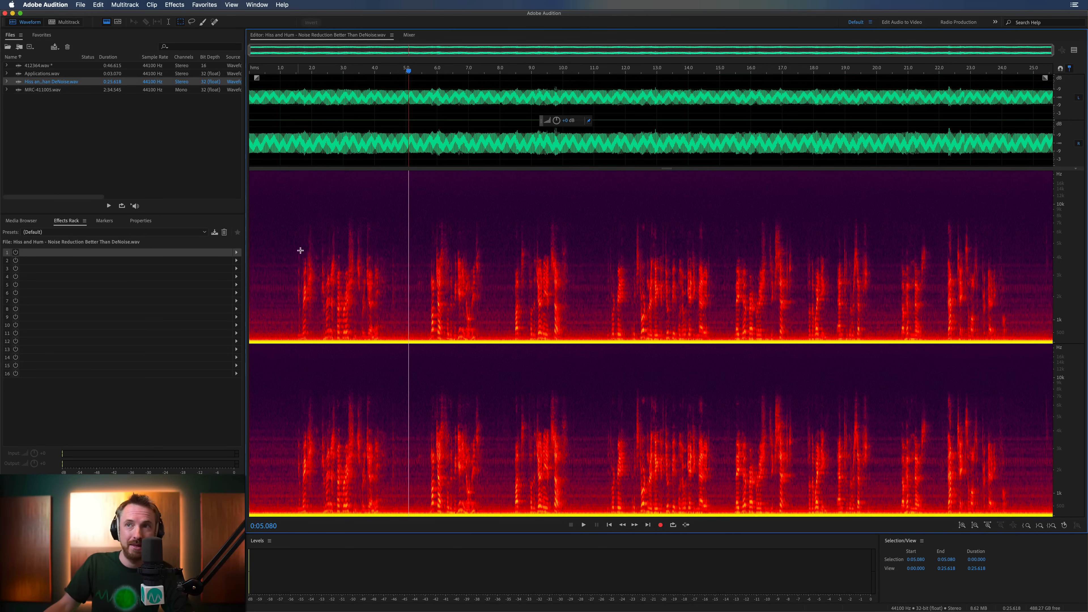
pyautogui.moveTo(304, 241); pyautogui.dragTo(387, 325)
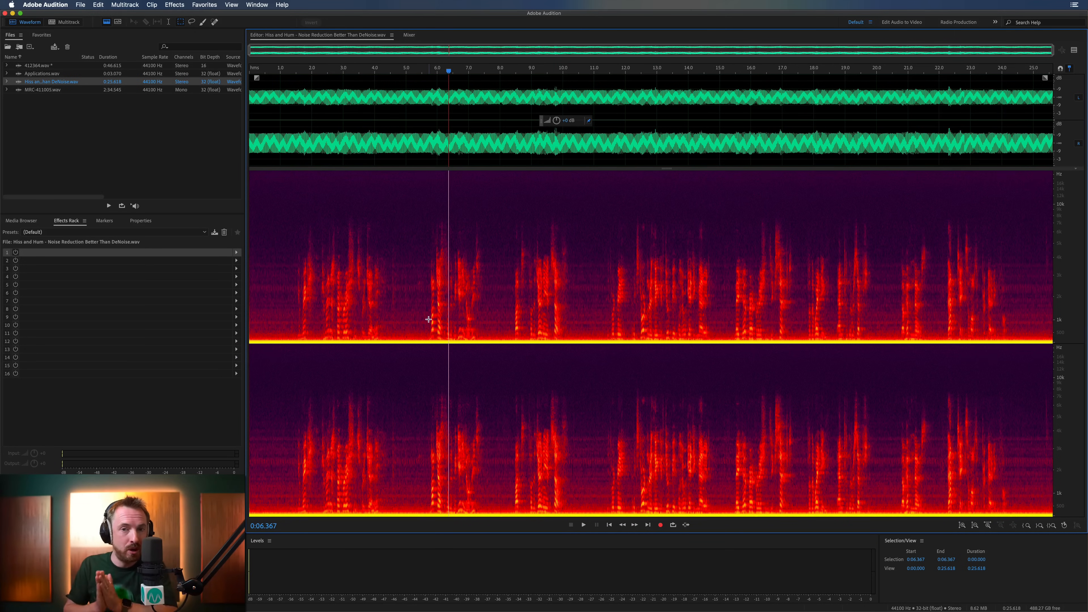
pyautogui.moveTo(290, 247)
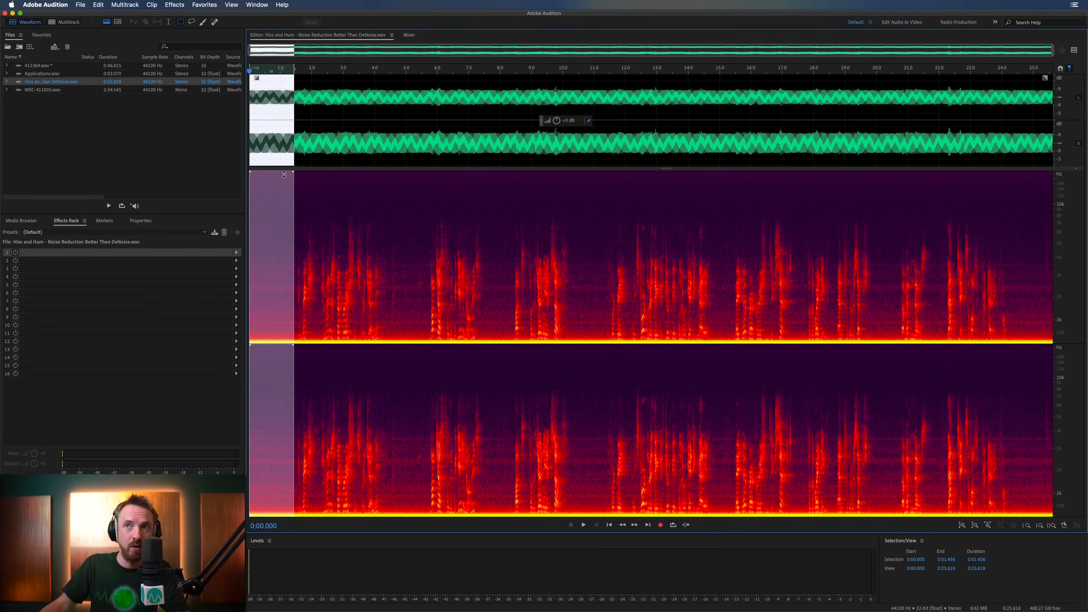
pyautogui.moveTo(333, 281)
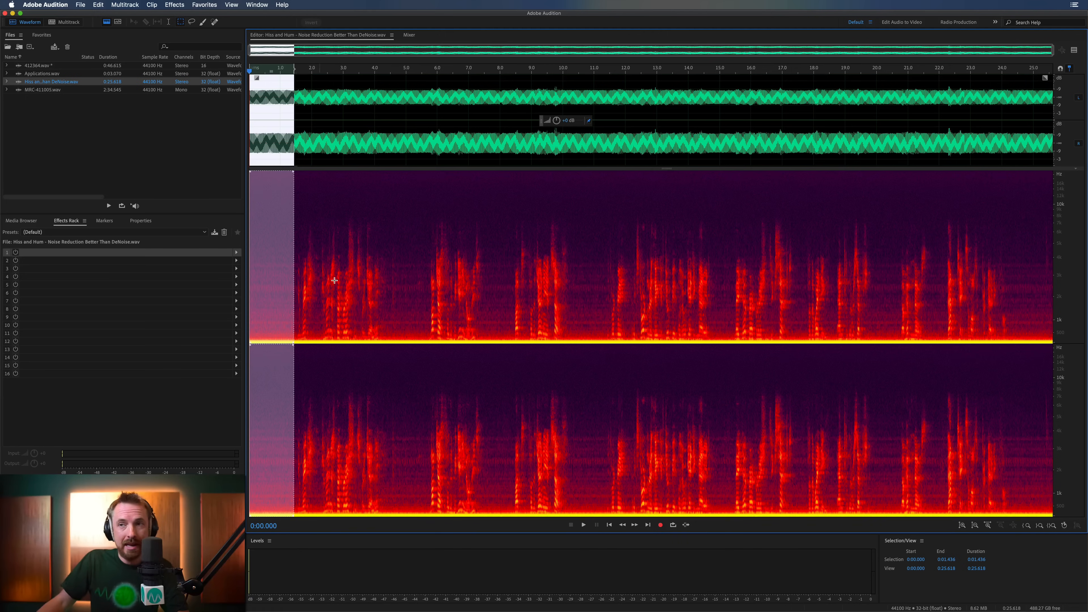
pyautogui.click(282, 178)
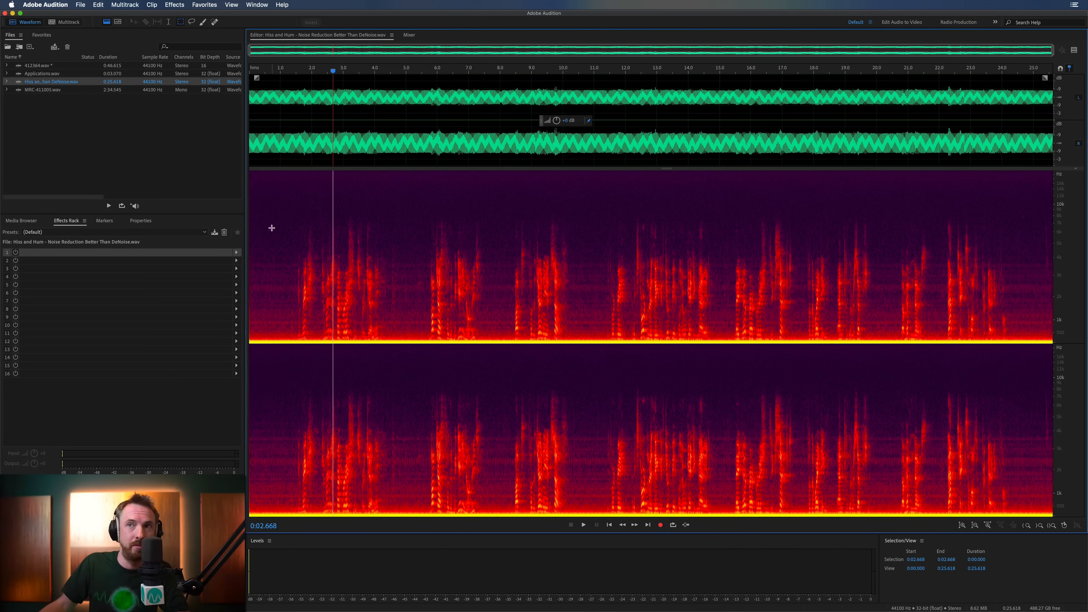
pyautogui.moveTo(341, 268)
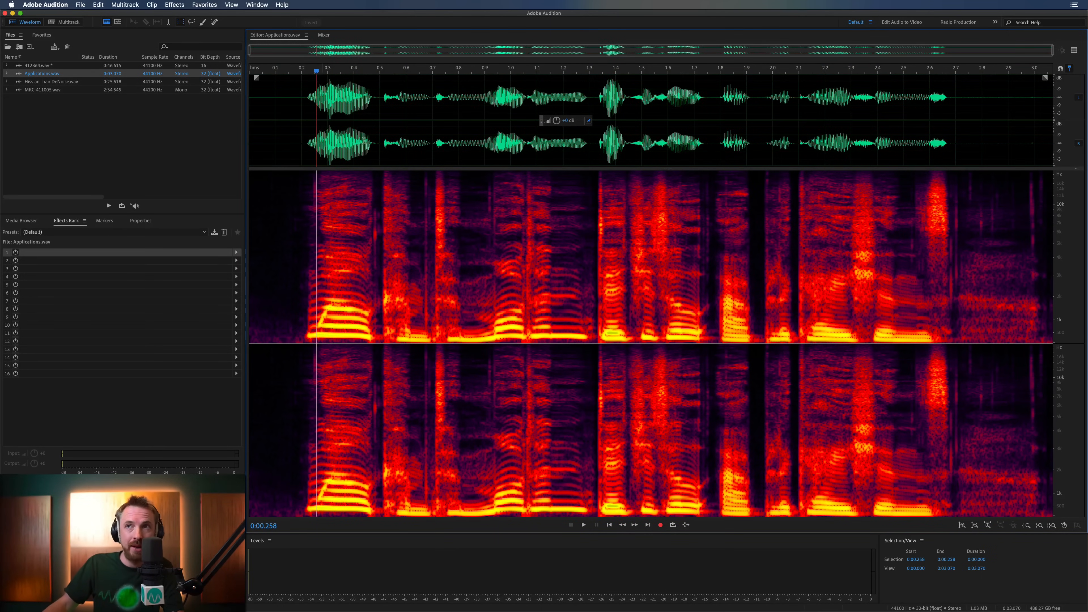
# Step: Place the playhead in the Applications.wav spectrogram to begin healing mouth clicks
pyautogui.click(583, 525)
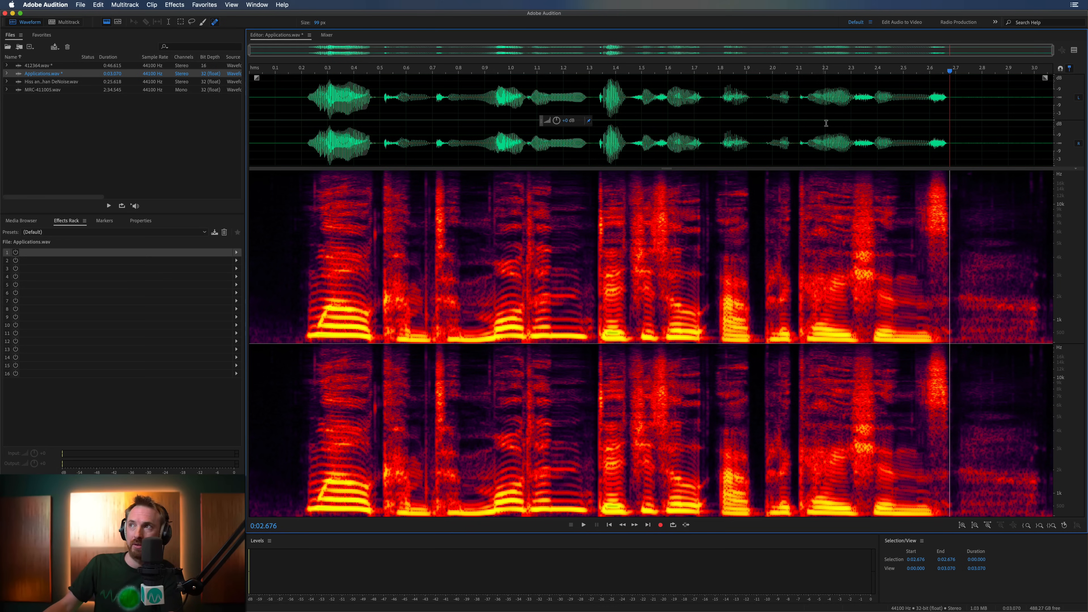
# Step: Mark the low-frequency band of the first word, about 0.26 to 0.84 seconds, for playback
pyautogui.click(584, 525)
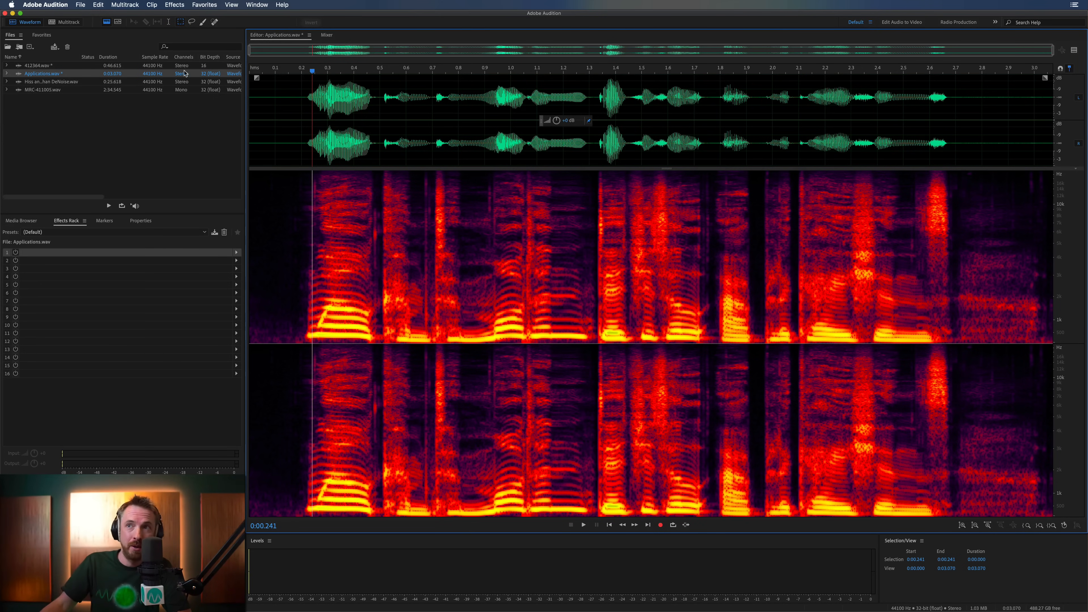
pyautogui.moveTo(317, 287); pyautogui.dragTo(471, 346)
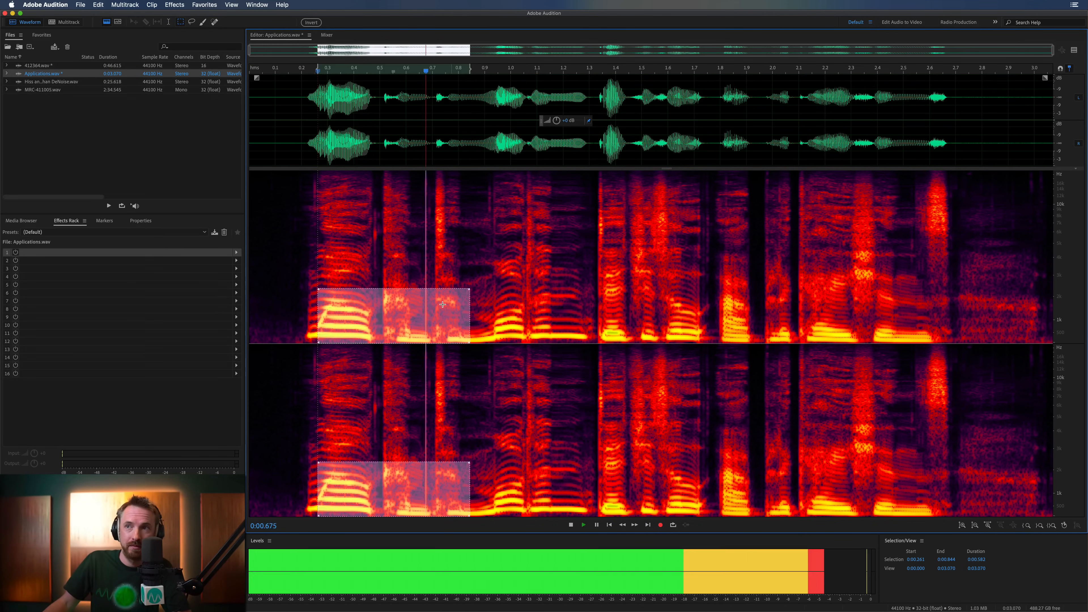